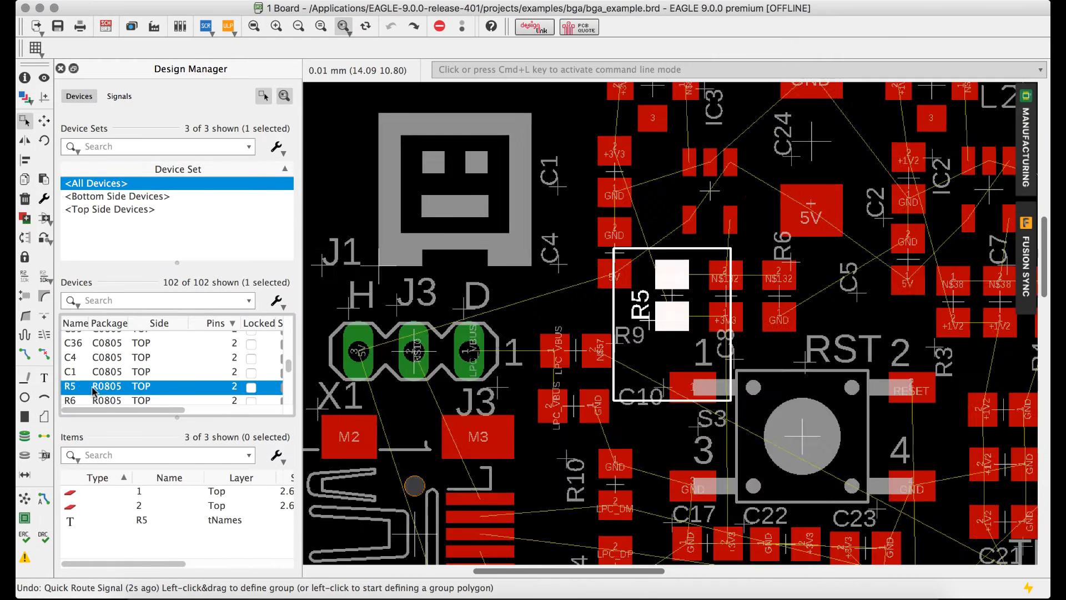
Step: Quick-route the N$132 signal from the Design Manager Signals list
{"action": "left_click", "coordinate": [118, 95]}
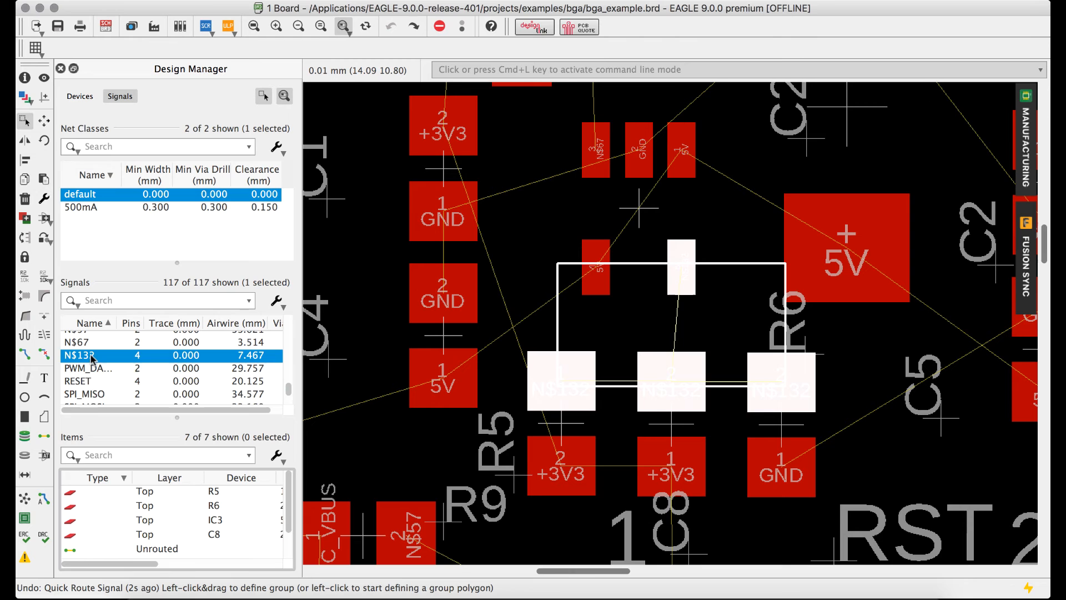
{"action": "right_click", "coordinate": [82, 354]}
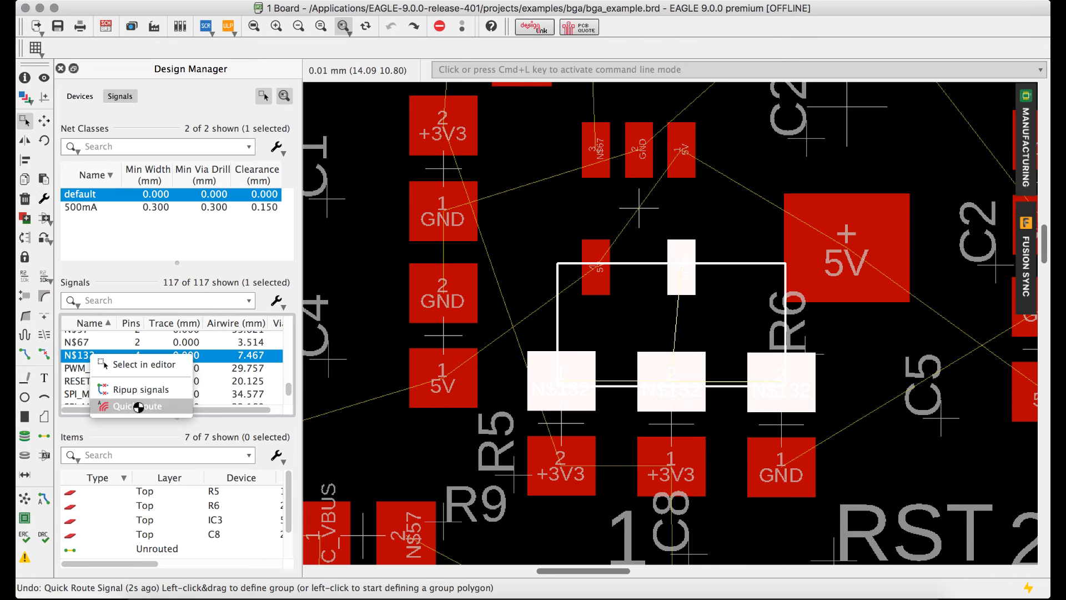
{"action": "left_click", "coordinate": [79, 95]}
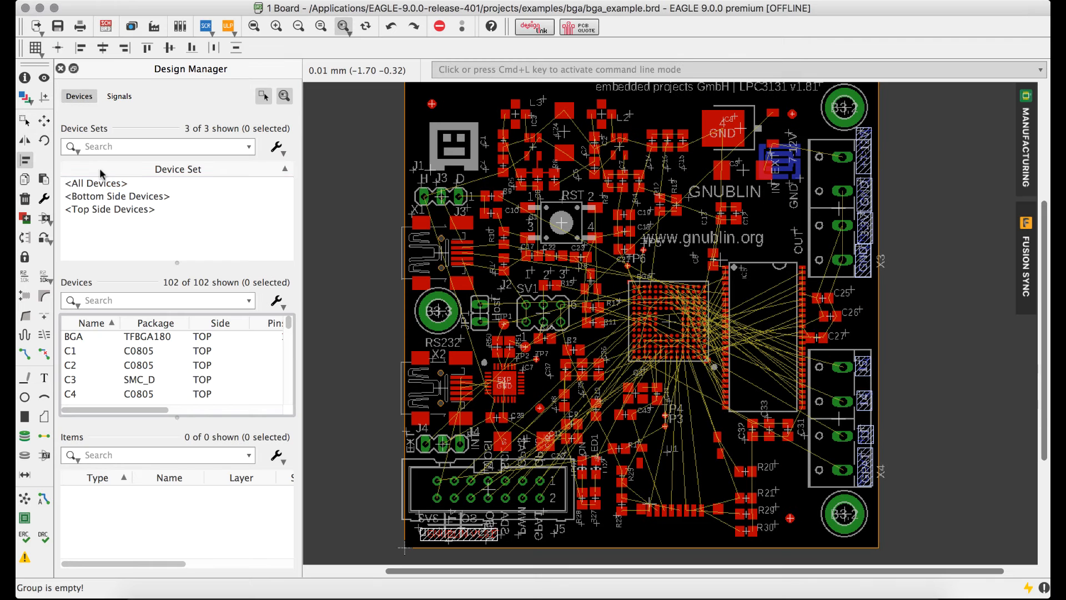
Step: Filter to Top Side Devices and right-align capacitors C25, C26 and C27
{"action": "left_click", "coordinate": [108, 209]}
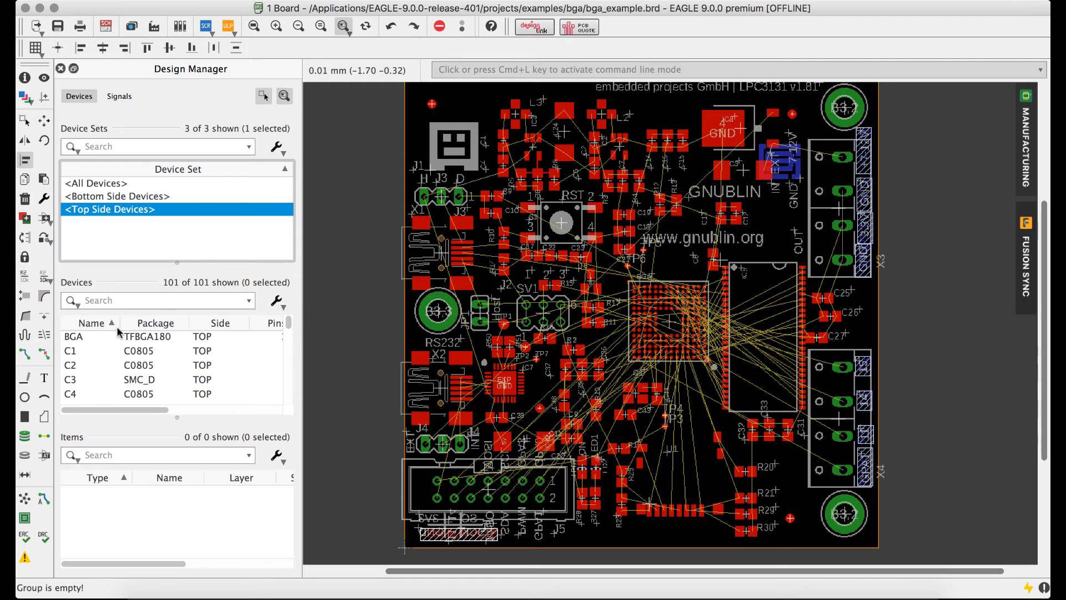
{"action": "left_click", "coordinate": [102, 365]}
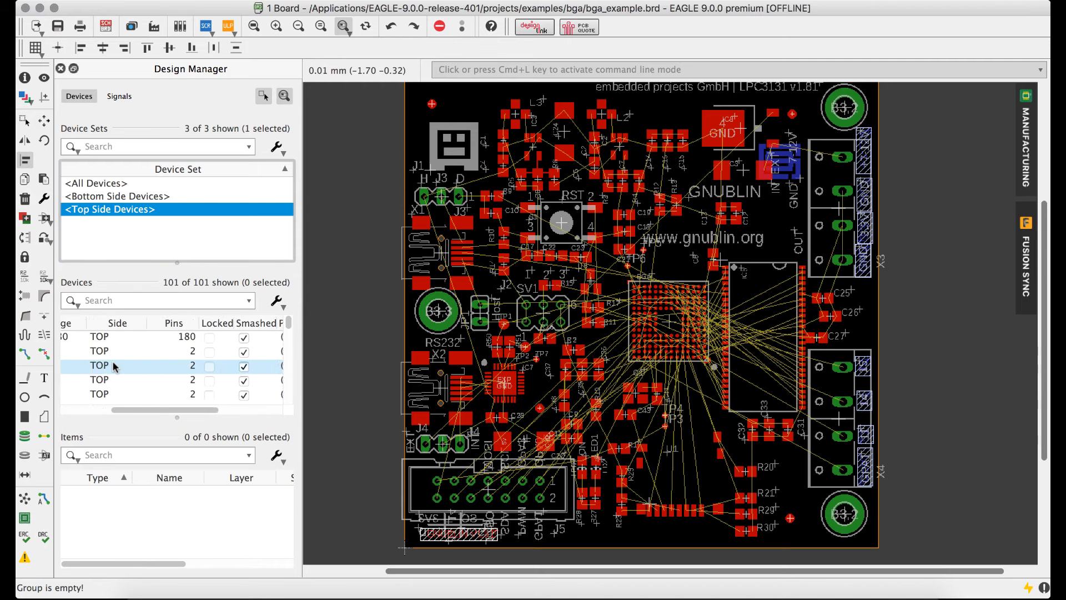
{"action": "left_click", "coordinate": [71, 362]}
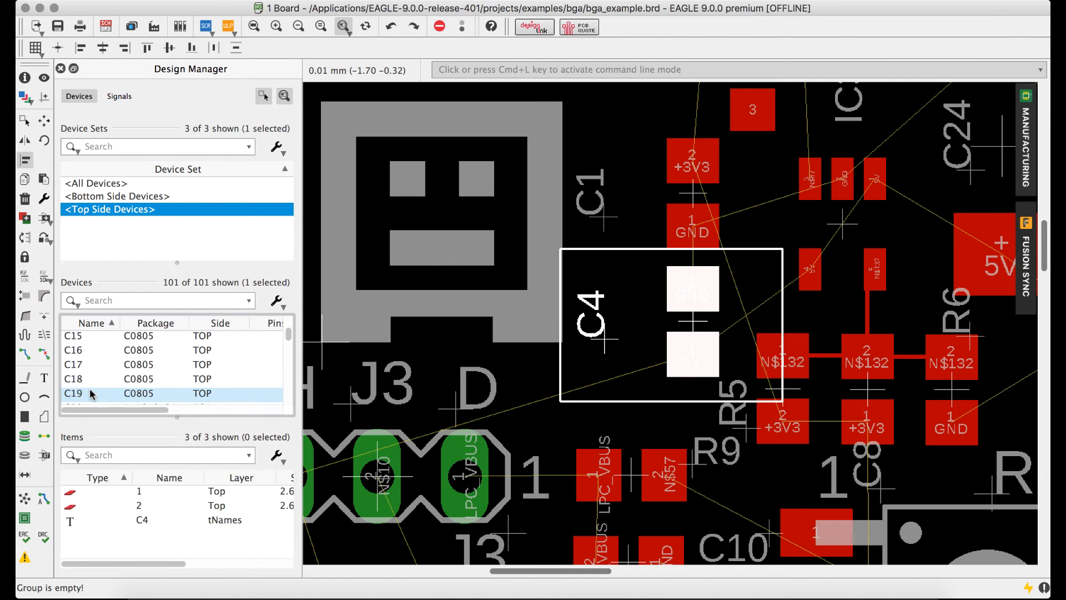
{"action": "scroll", "scroll_direction": "down", "scroll_amount": 3}
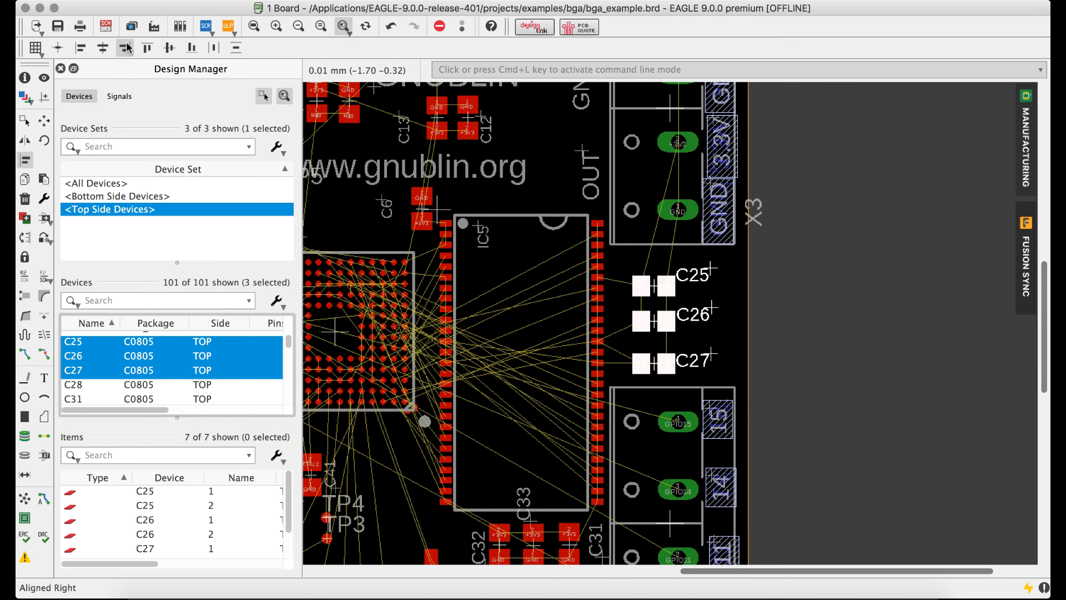
Step: Filter signals to the Power net class and inspect +1V2, EXT_5V with its J4 pad and airwire, then 5V
{"action": "left_click", "coordinate": [118, 95]}
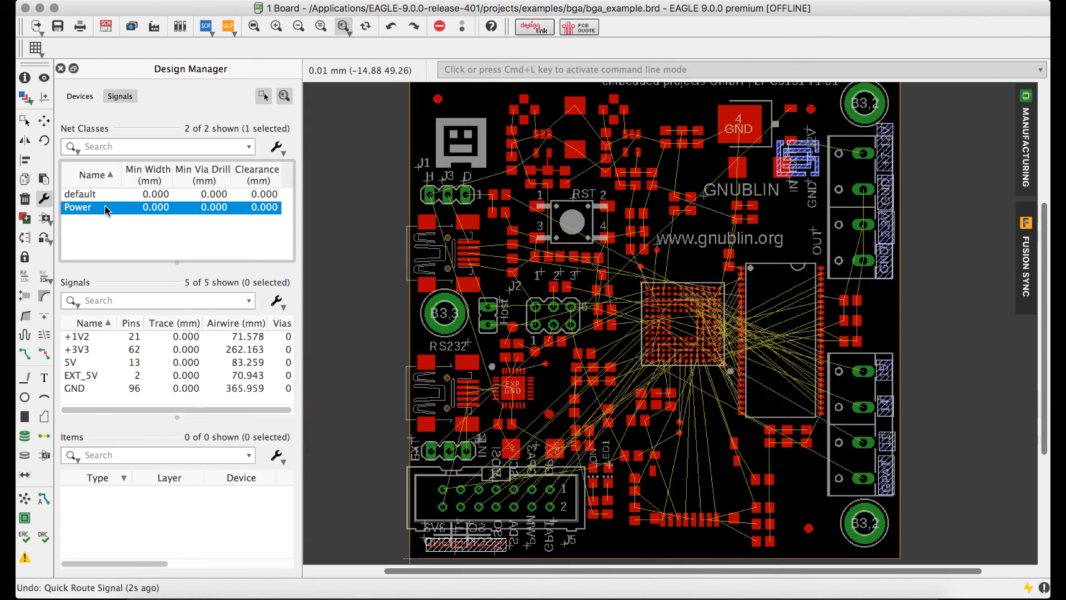
{"action": "left_click", "coordinate": [81, 335]}
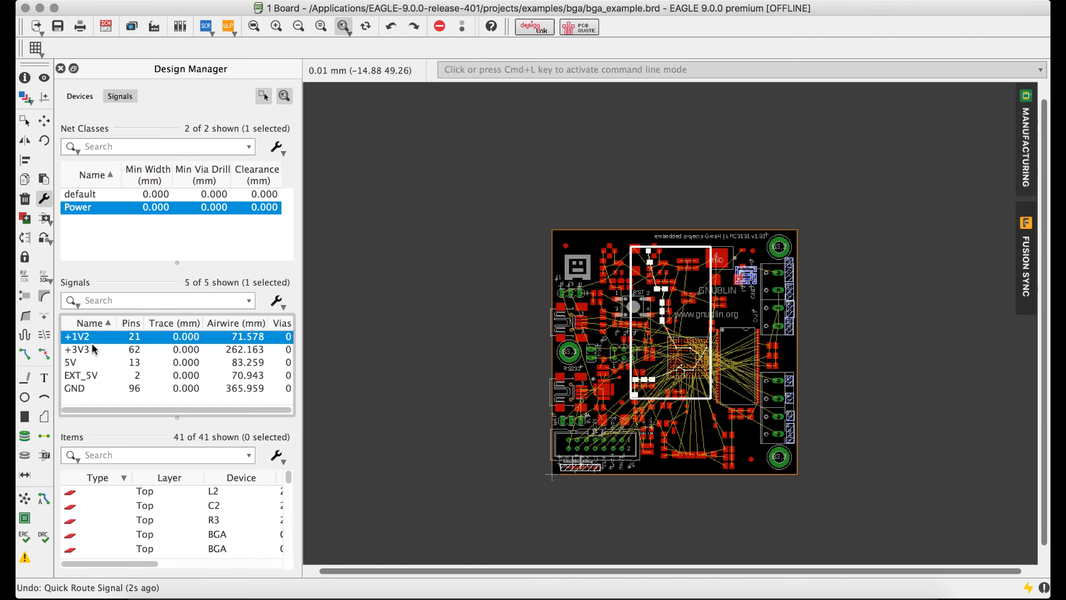
{"action": "left_click", "coordinate": [80, 375]}
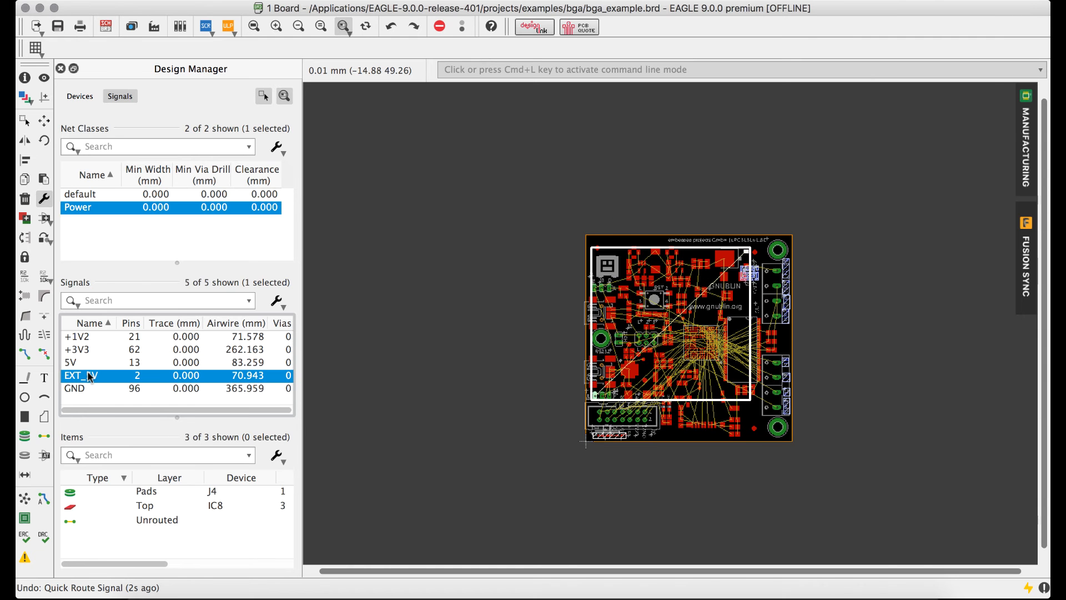
{"action": "left_click", "coordinate": [145, 505]}
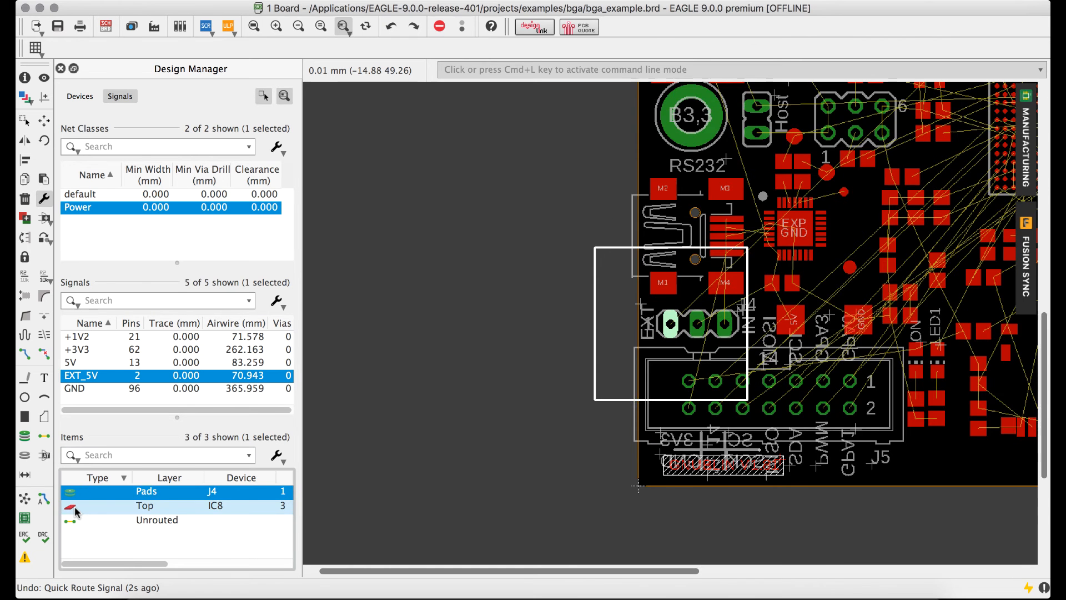
{"action": "left_click", "coordinate": [156, 520]}
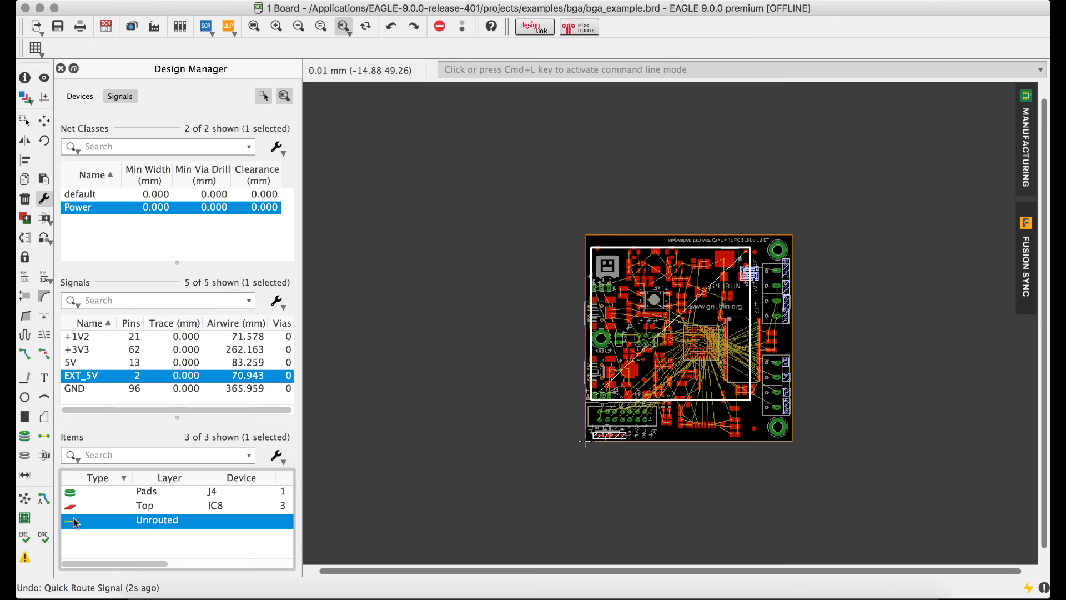
{"action": "left_click", "coordinate": [72, 362]}
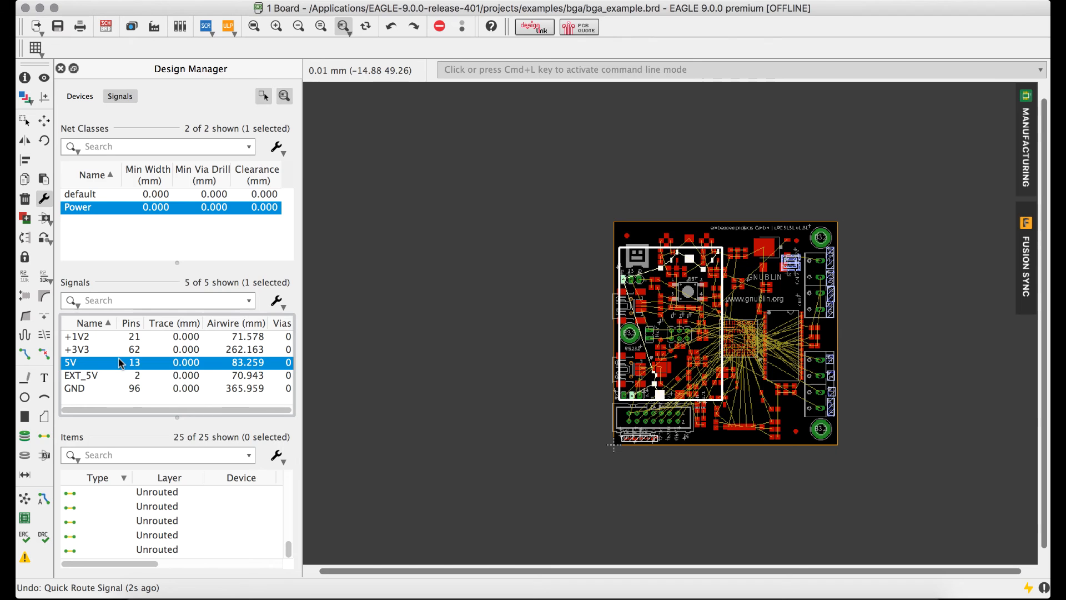
Step: Quick-route the 5V net, leaving 93.420 mm of trace and zero airwires
{"action": "right_click", "coordinate": [121, 362]}
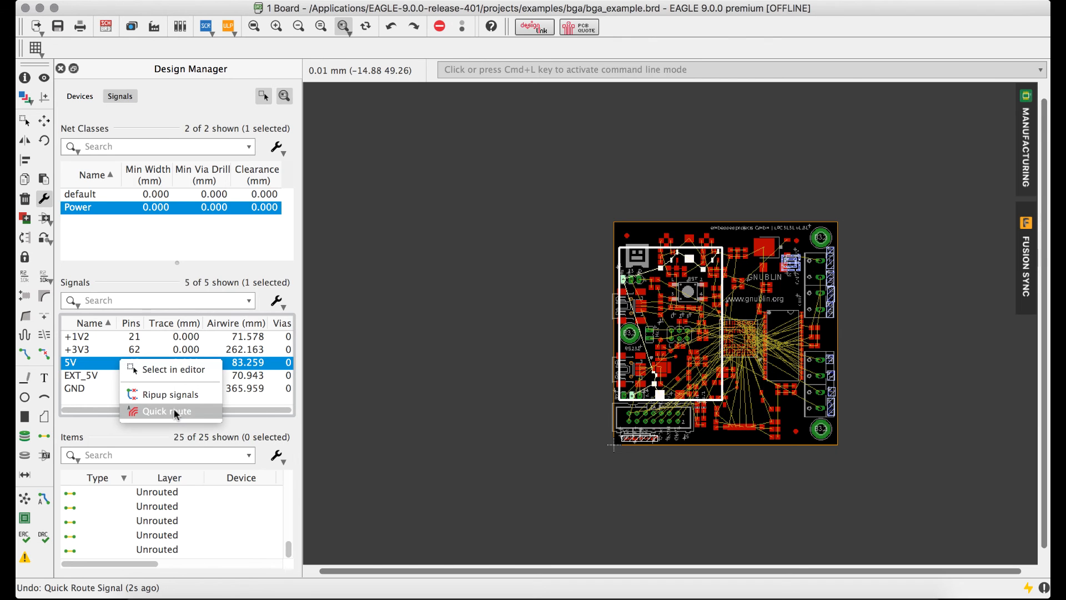
{"action": "left_click", "coordinate": [166, 411]}
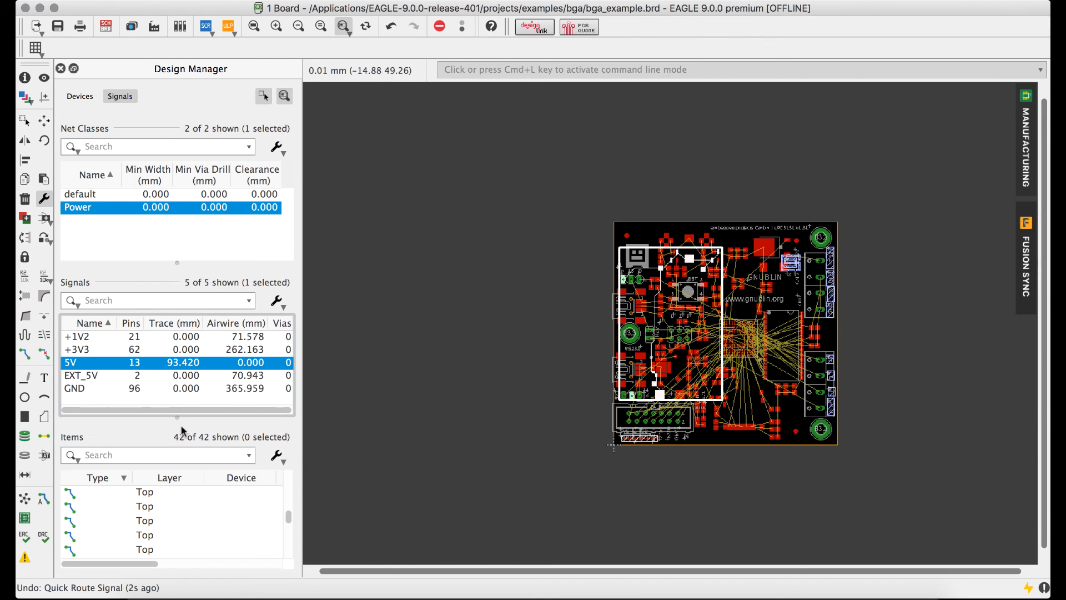